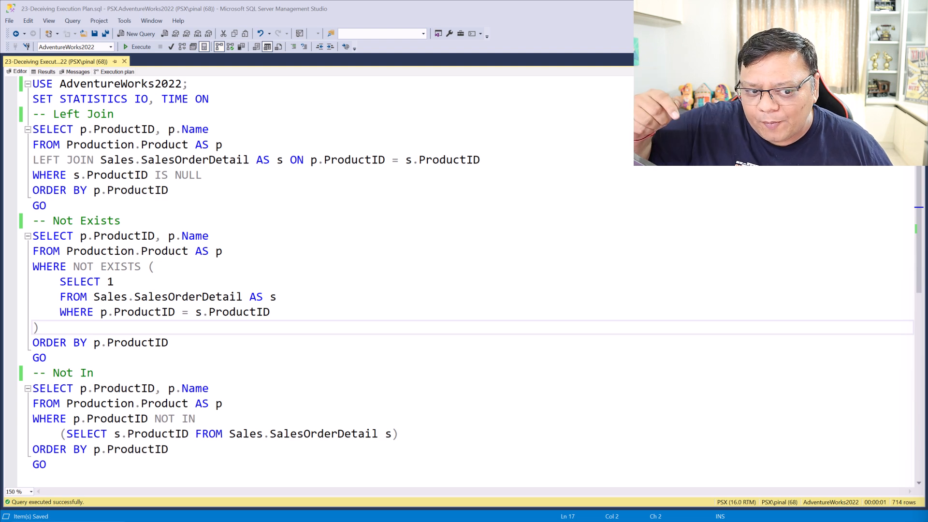
Step: Show the Results grids listing ProductID and Name for all three anti-join queries
left_click(141, 46)
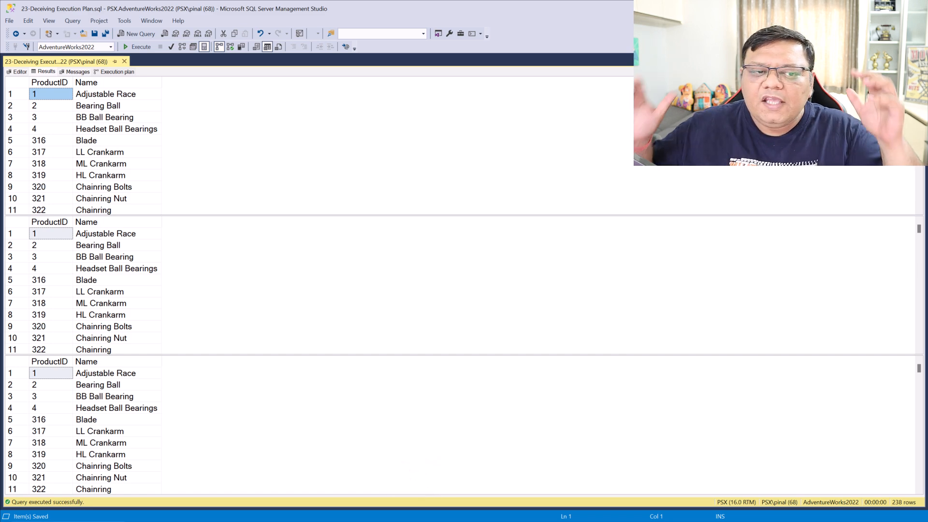
Step: View the graphical execution plans comparing batch costs, then switch to the Messages output
left_click(117, 71)
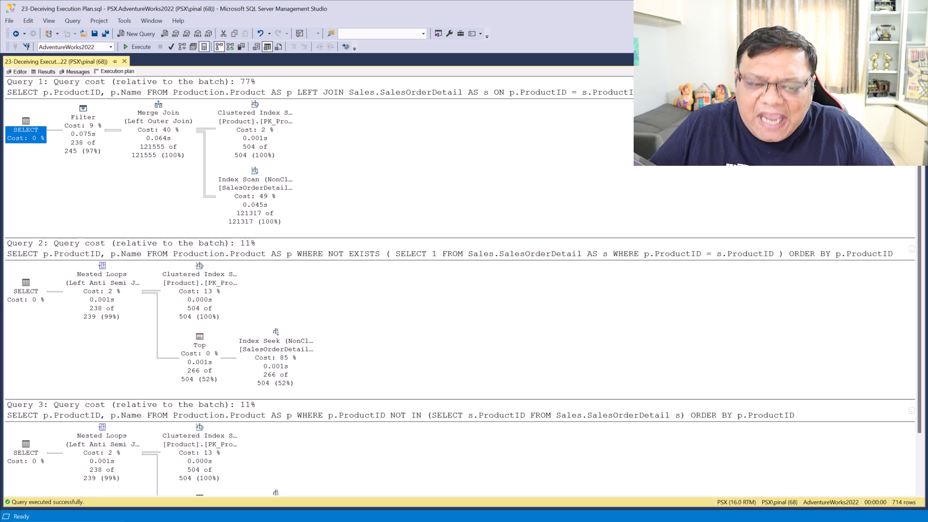
left_click(77, 70)
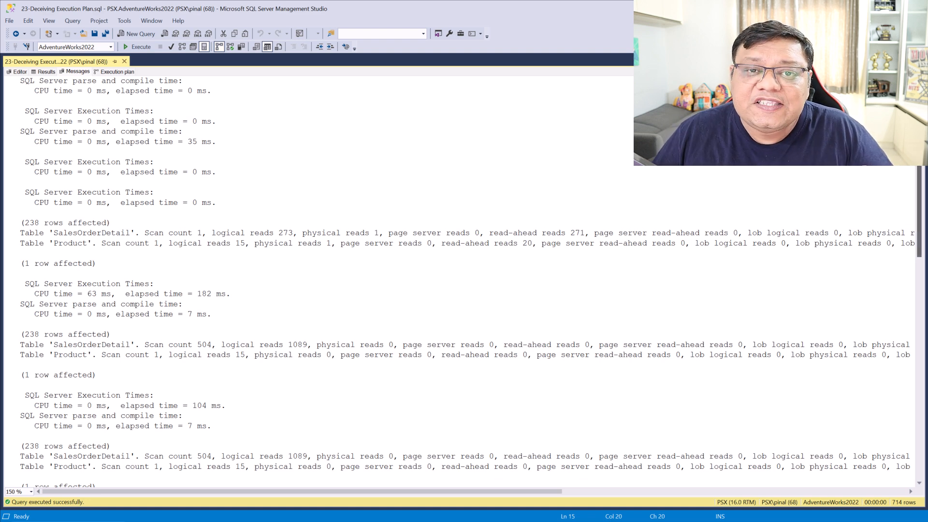
Step: Scroll the STATISTICS IO/TIME output to the elapsed times: 182 ms, 104 ms and 114 ms
scroll("down", 3)
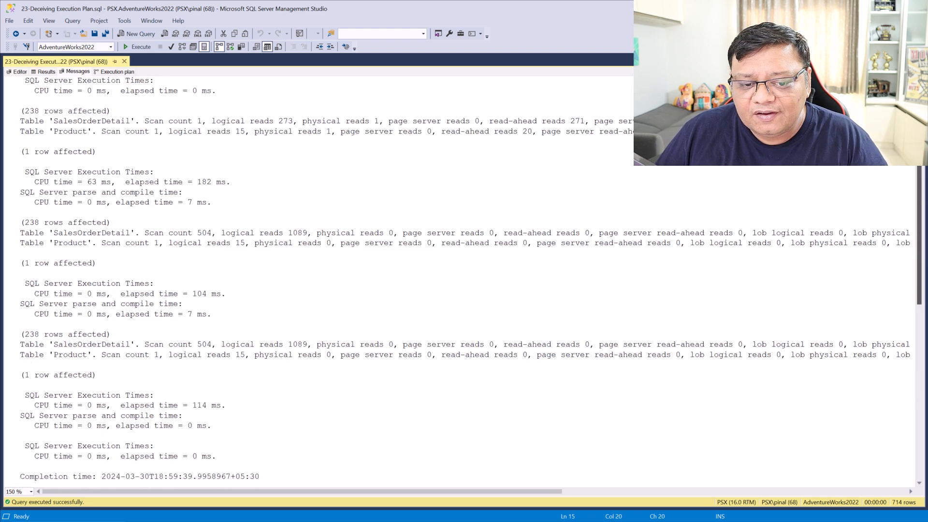